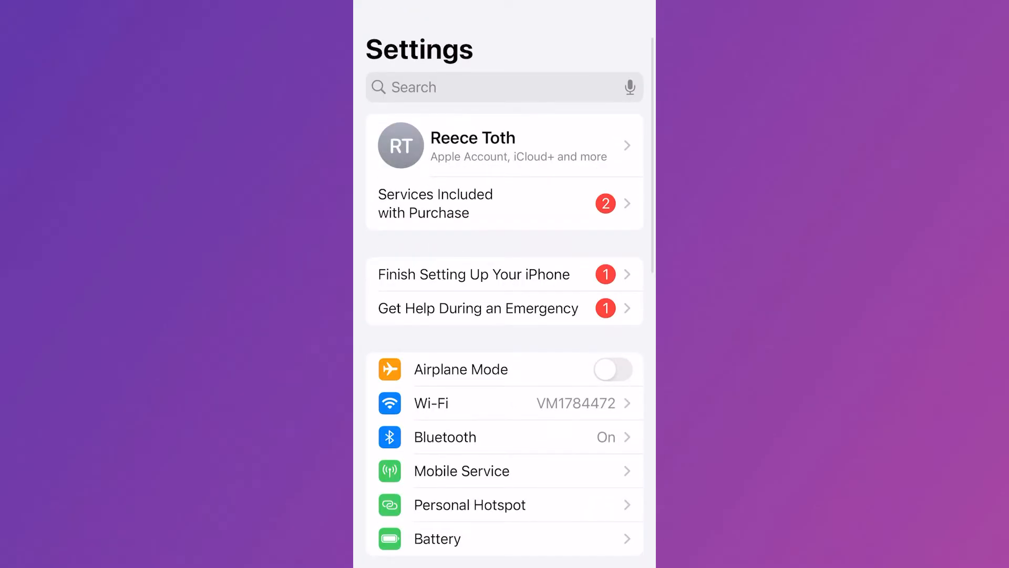
- Find WhatsApp under Apps, confirm its Microphone access is on, and return to Apps
scroll(down, 3)
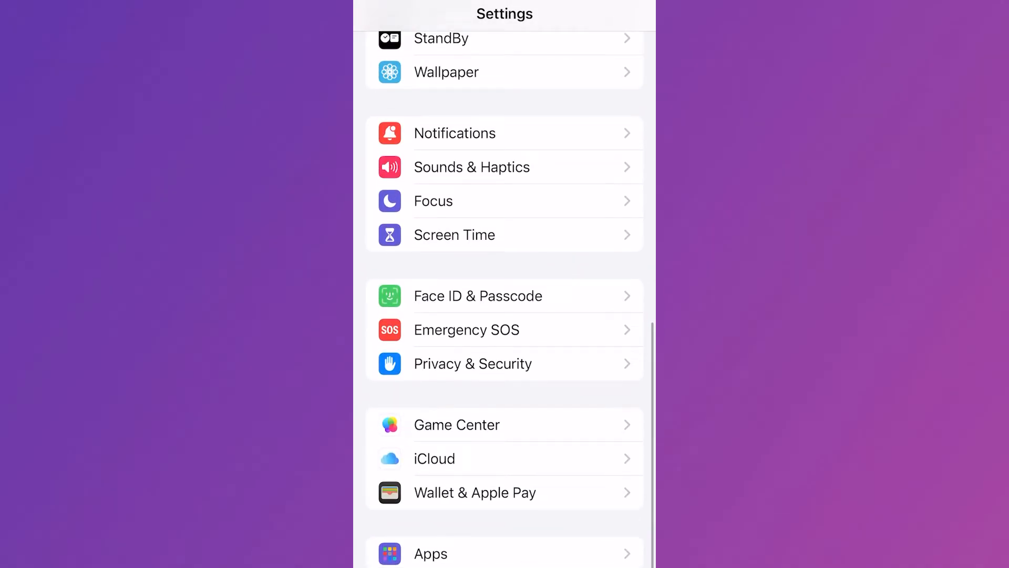
click(482, 27)
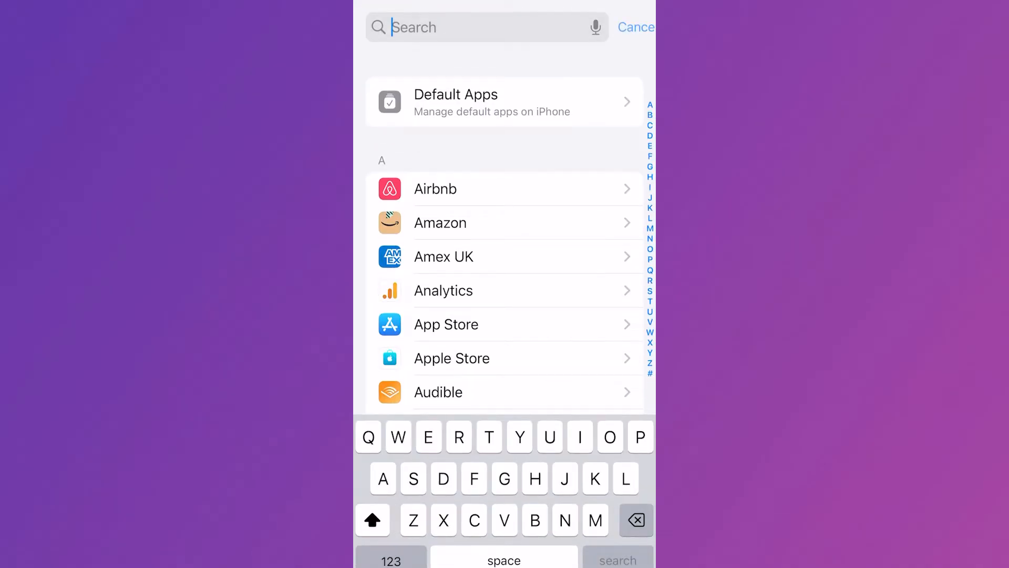
text(Whatsapp)
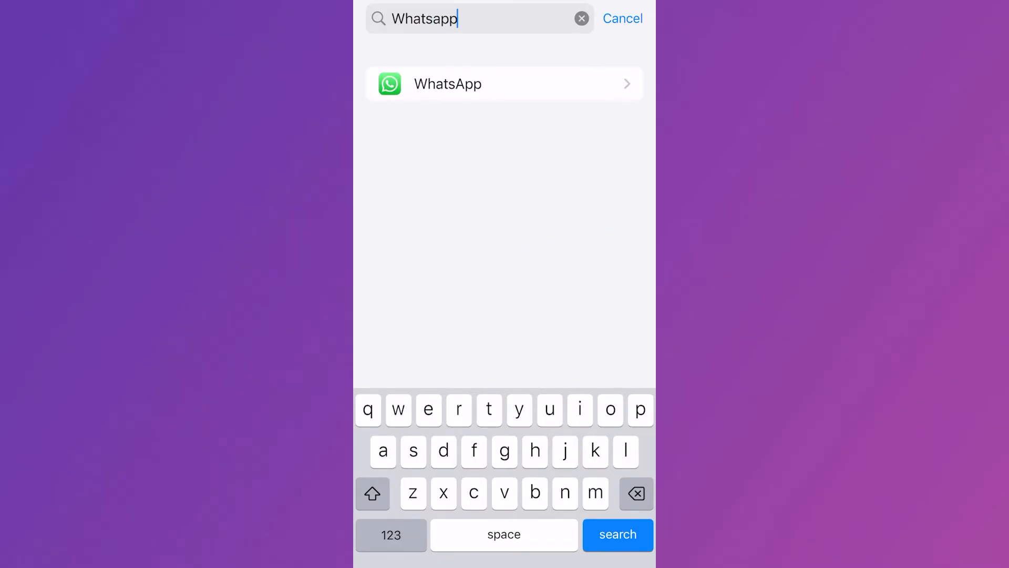
click(504, 83)
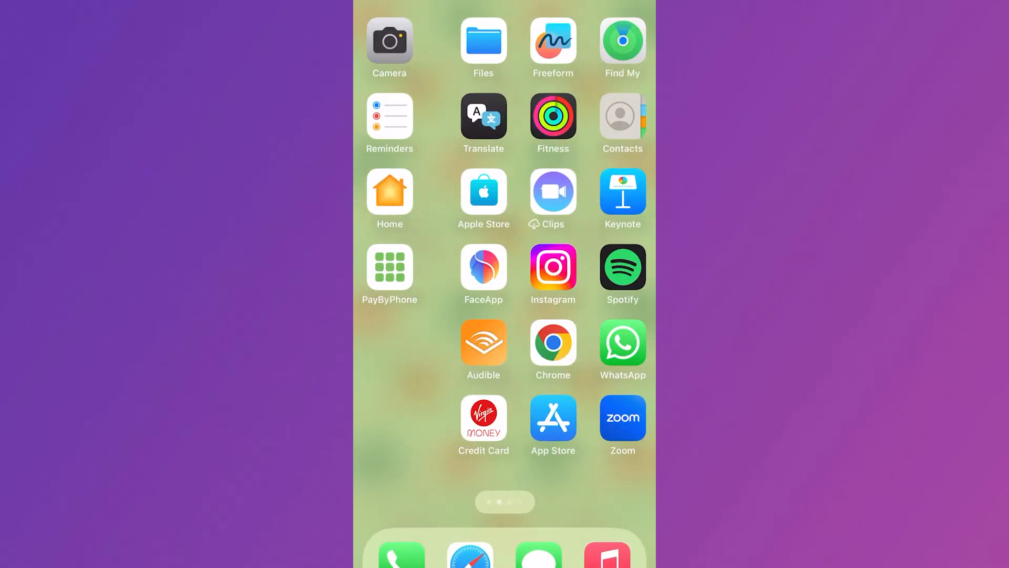
click(622, 342)
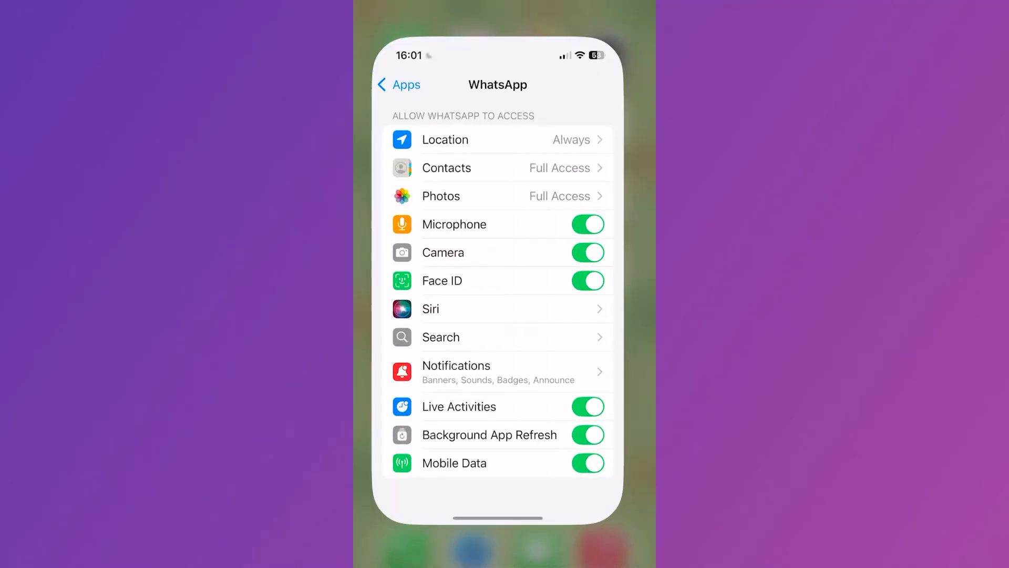
click(398, 84)
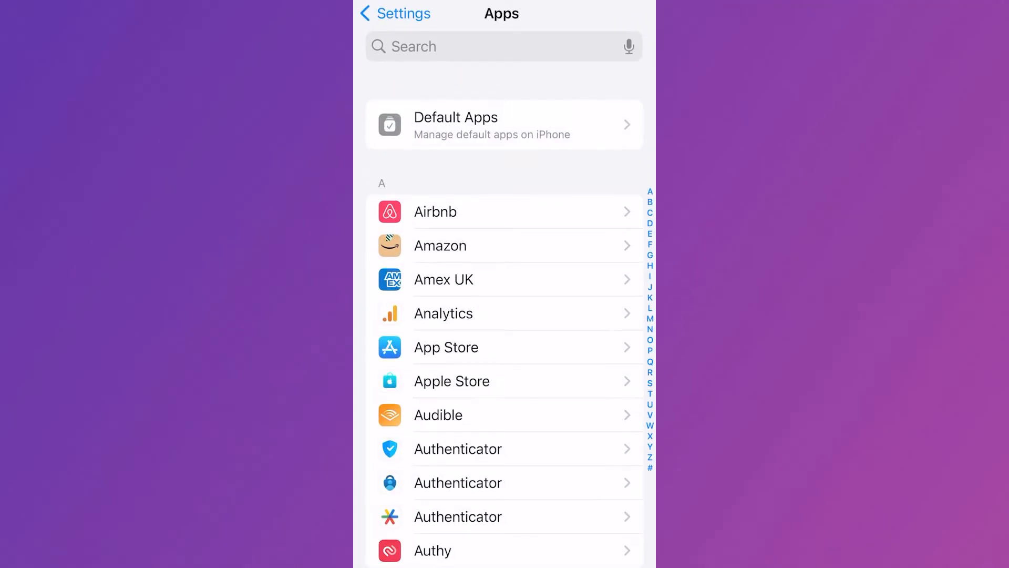
- Return to the main Settings list and turn the Bluetooth toggle off
click(390, 14)
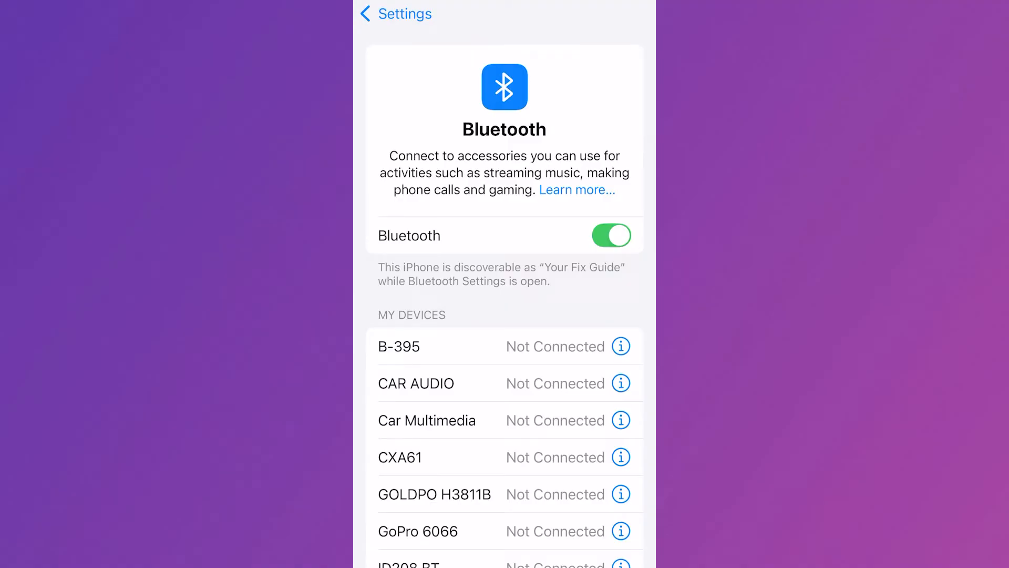
click(610, 235)
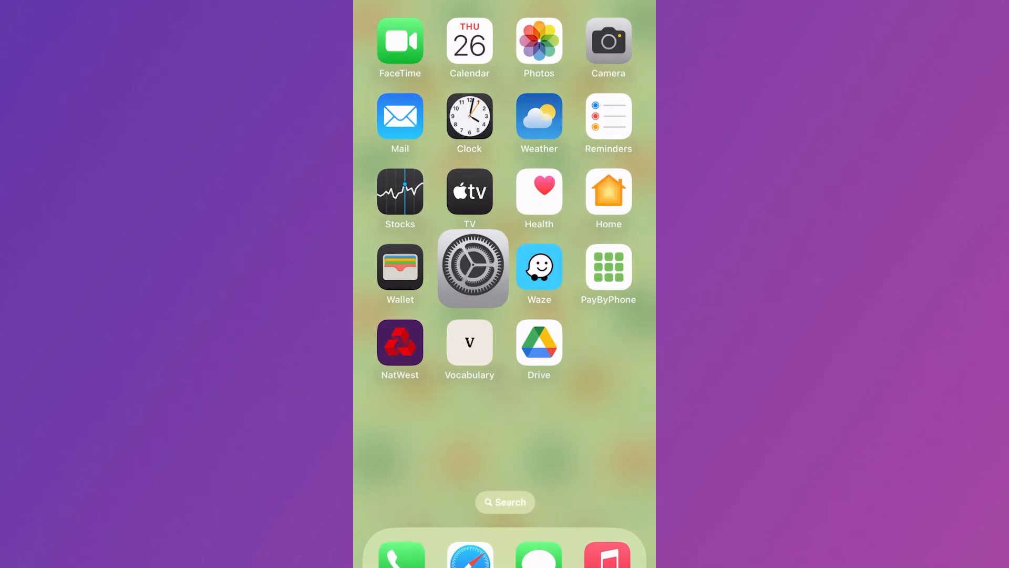
- Switch off Content & Privacy Restrictions under Screen Time
click(472, 269)
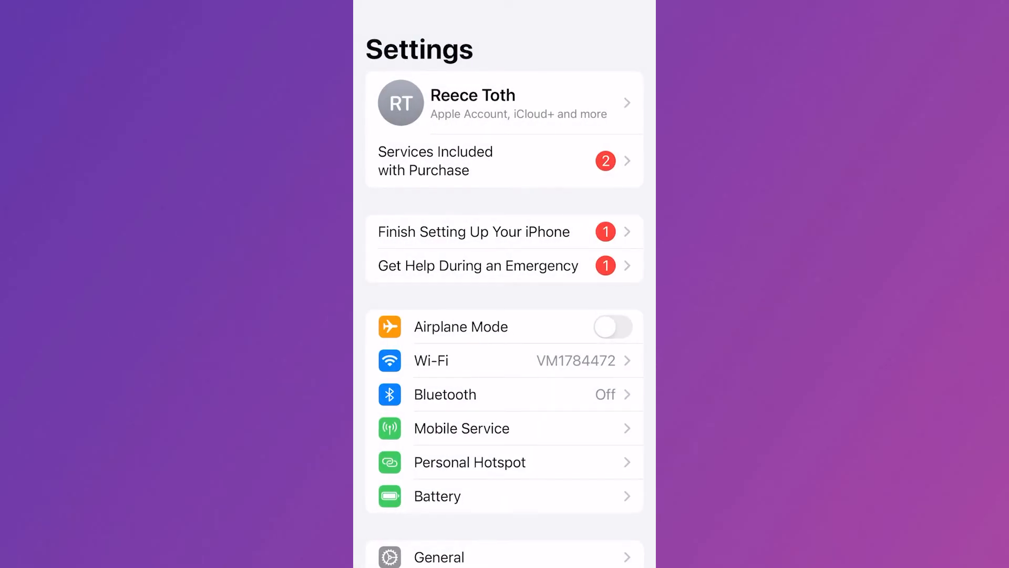
scroll(down, 3)
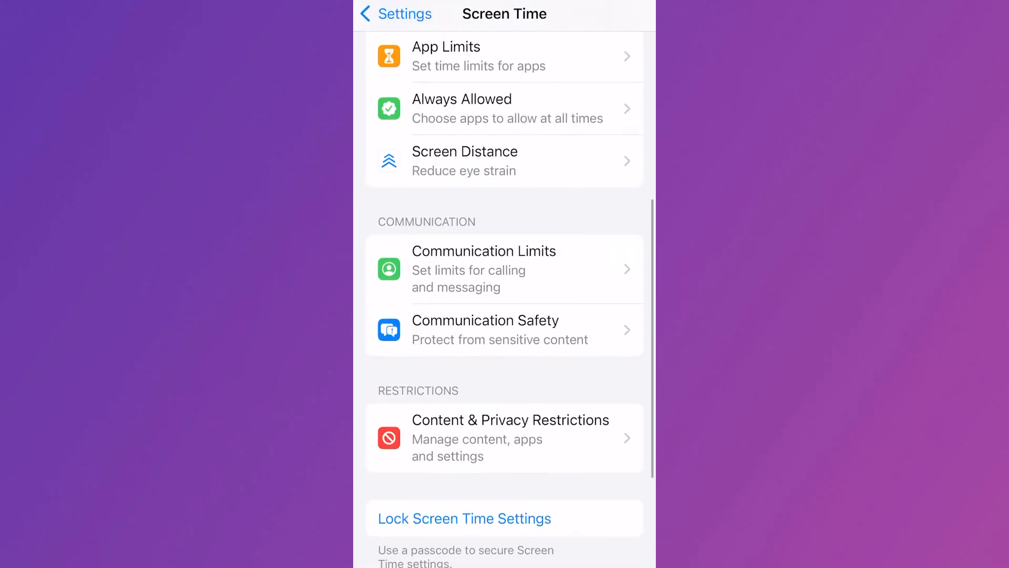
click(505, 438)
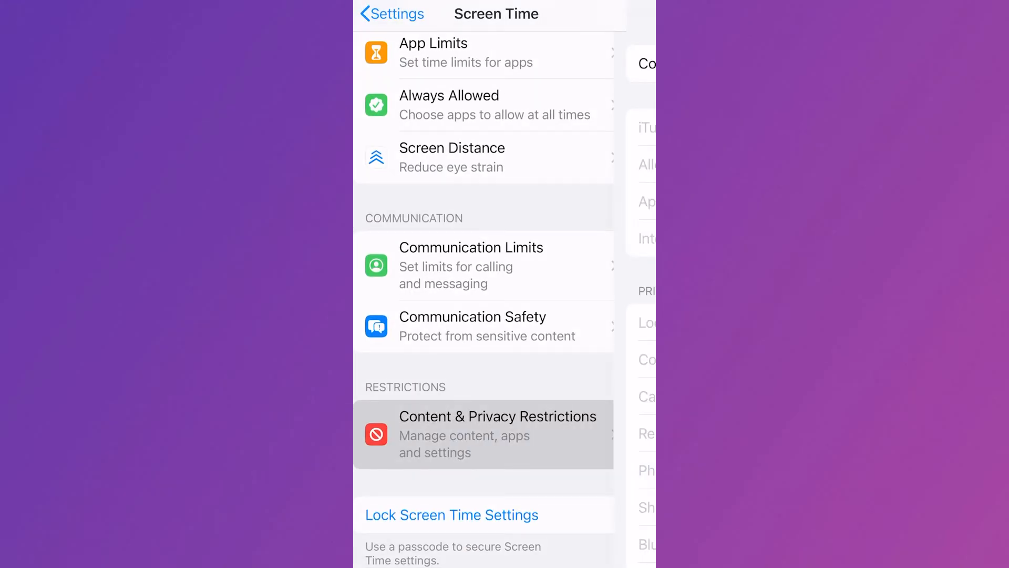
click(484, 433)
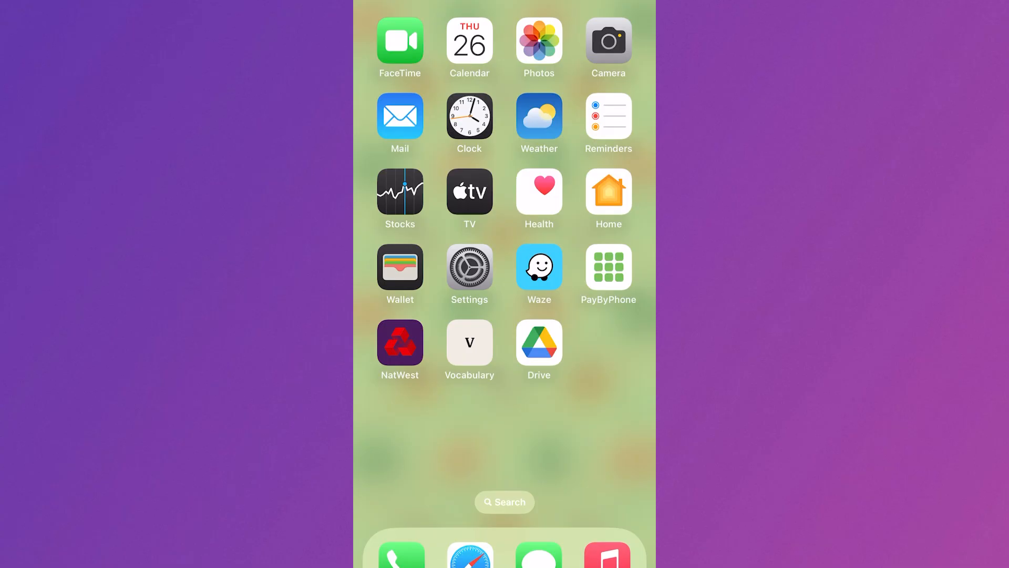
- Swipe to the next Home Screen page and launch WhatsApp
scroll(left, 3)
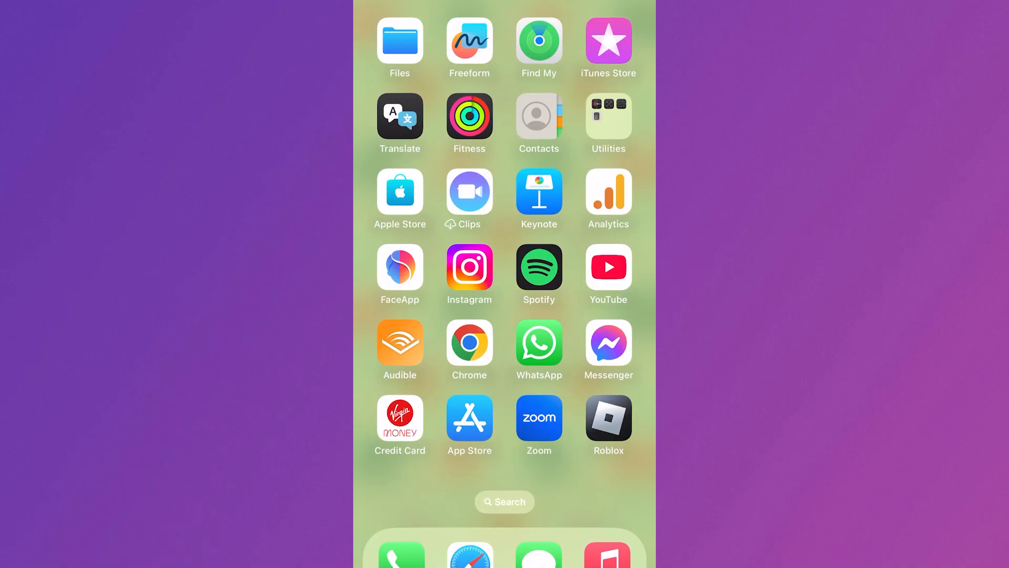
click(539, 342)
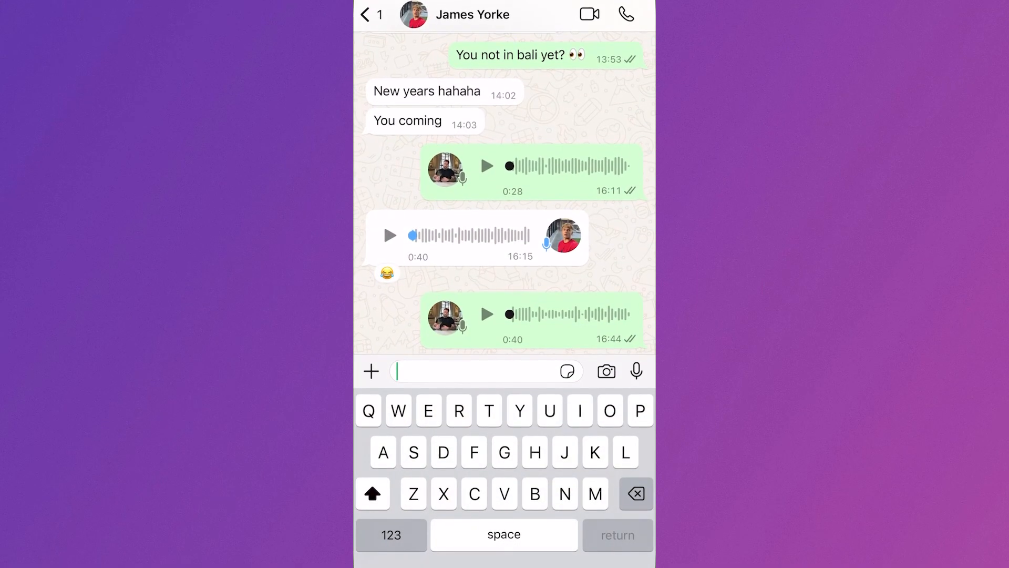